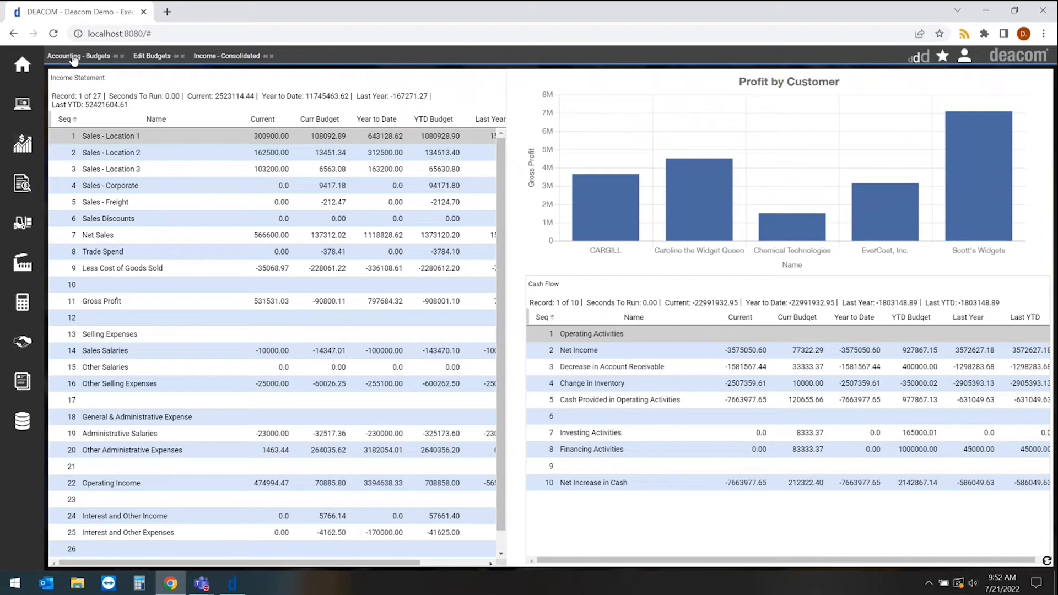
# Step: Show the Accounting Budgets fiscal year list through 2022F
pyautogui.click(64, 55)
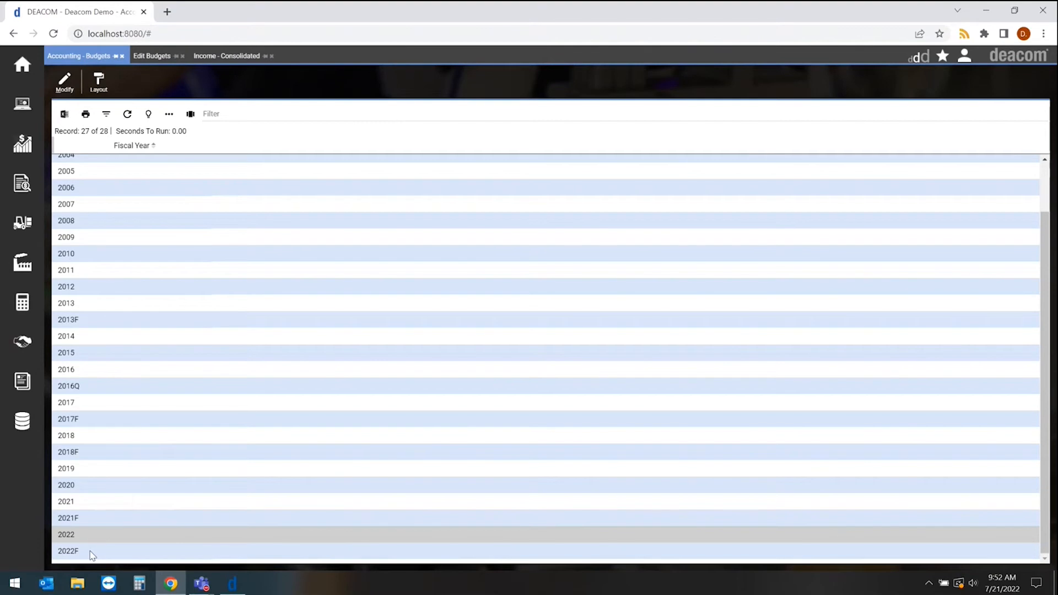
pyautogui.moveTo(92, 551)
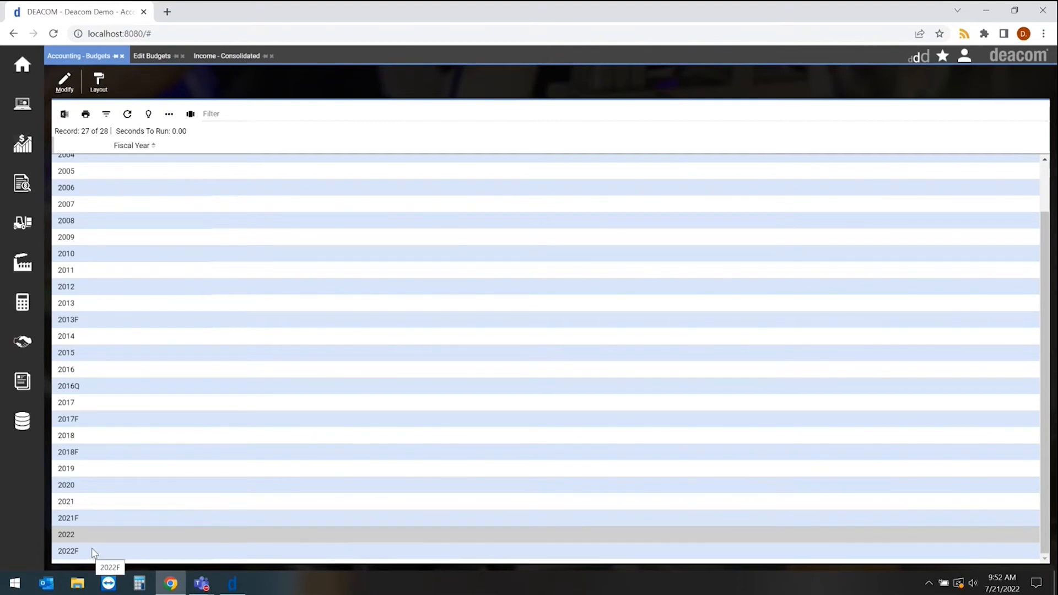
pyautogui.moveTo(134, 506)
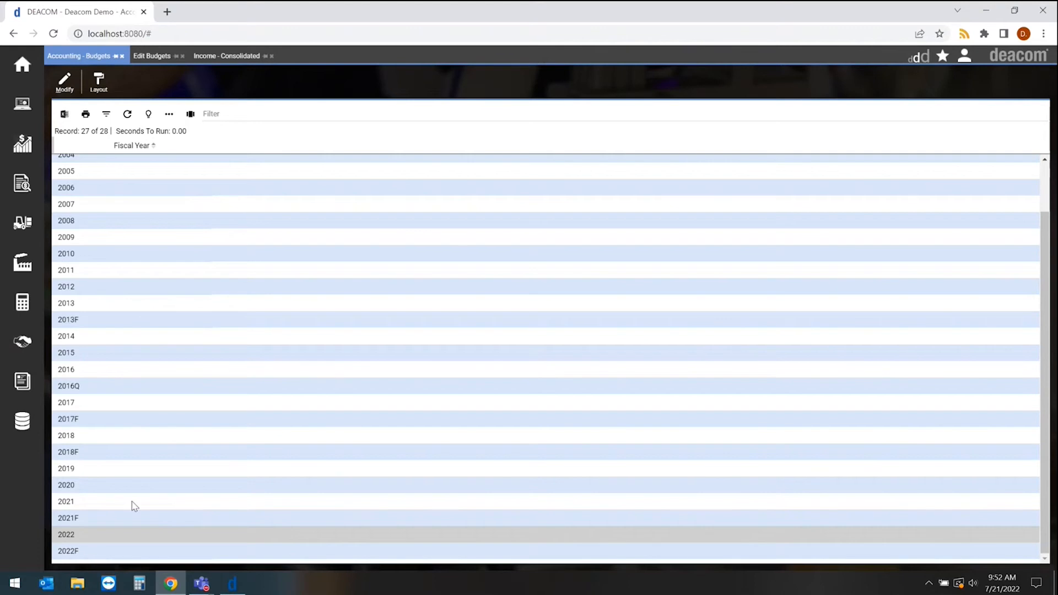
pyautogui.moveTo(169, 448)
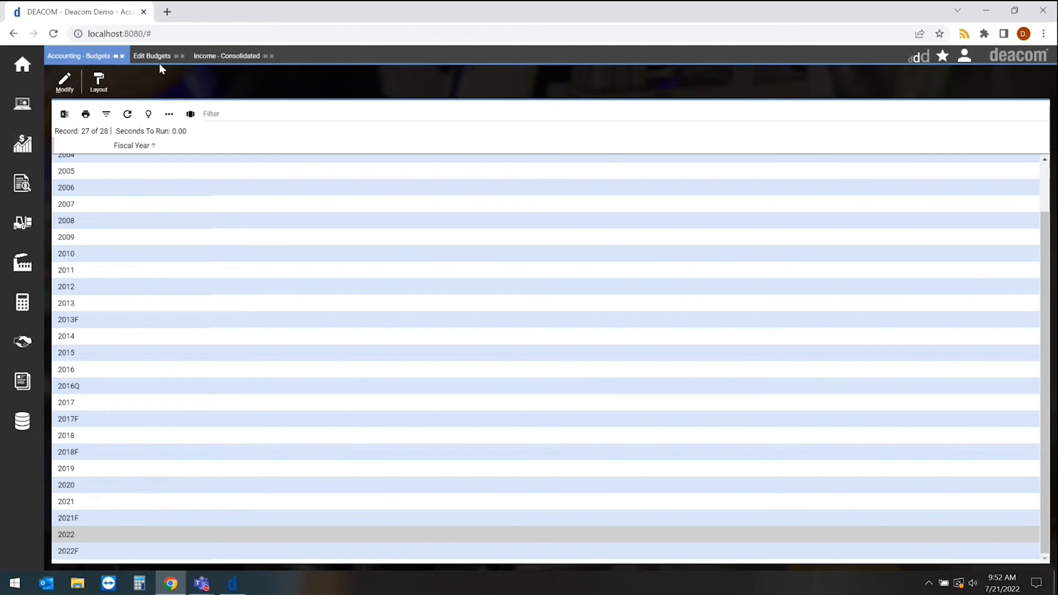
# Step: Load the year's copied 95 account lines into the Edit Budgets grid
pyautogui.click(151, 55)
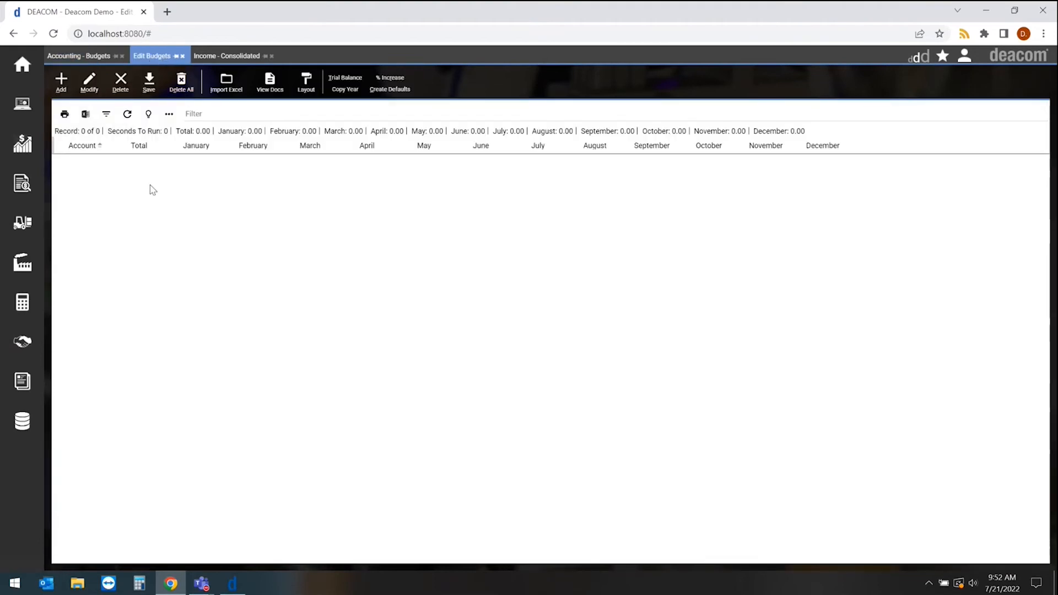
pyautogui.moveTo(130, 236)
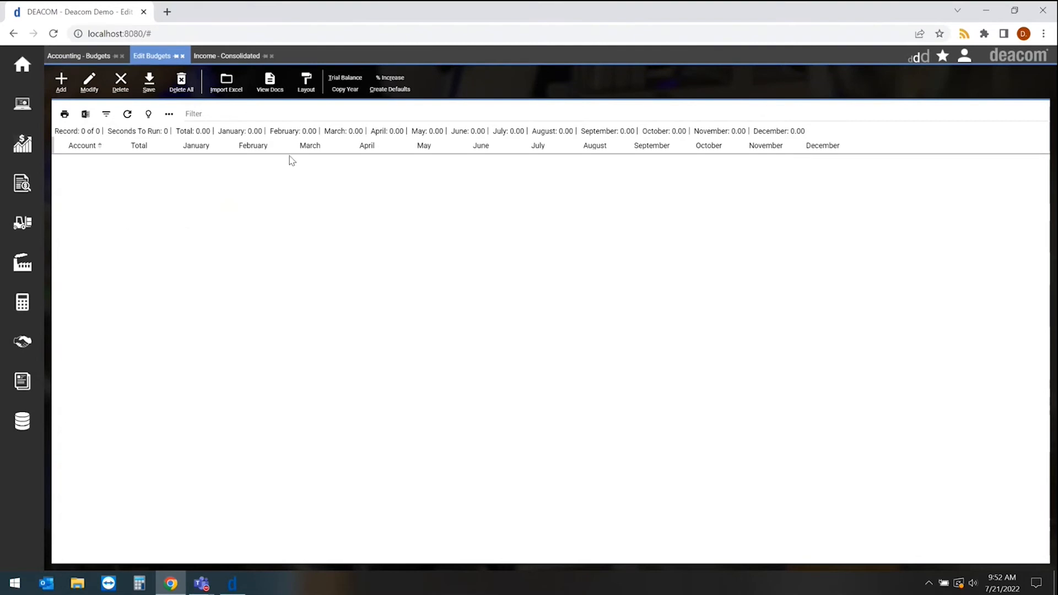
pyautogui.moveTo(344, 77)
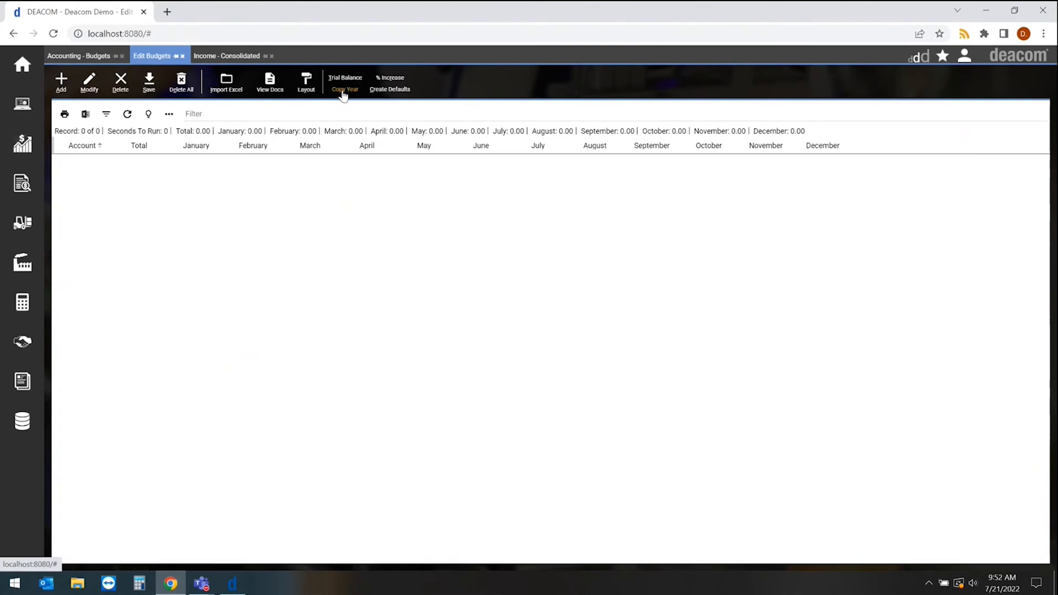
pyautogui.click(344, 85)
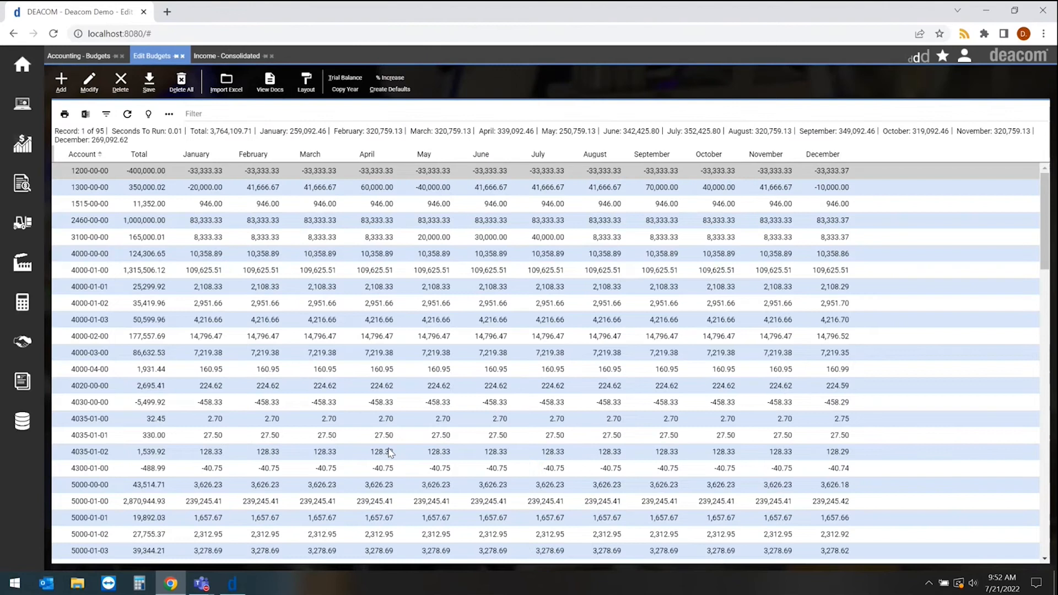
pyautogui.moveTo(435, 407)
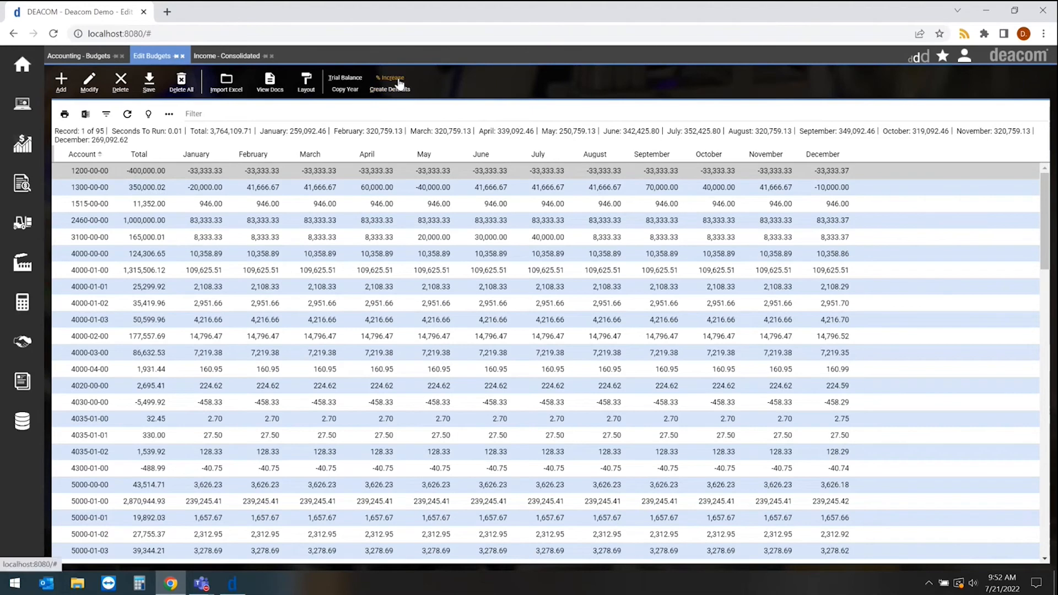
pyautogui.moveTo(430, 84)
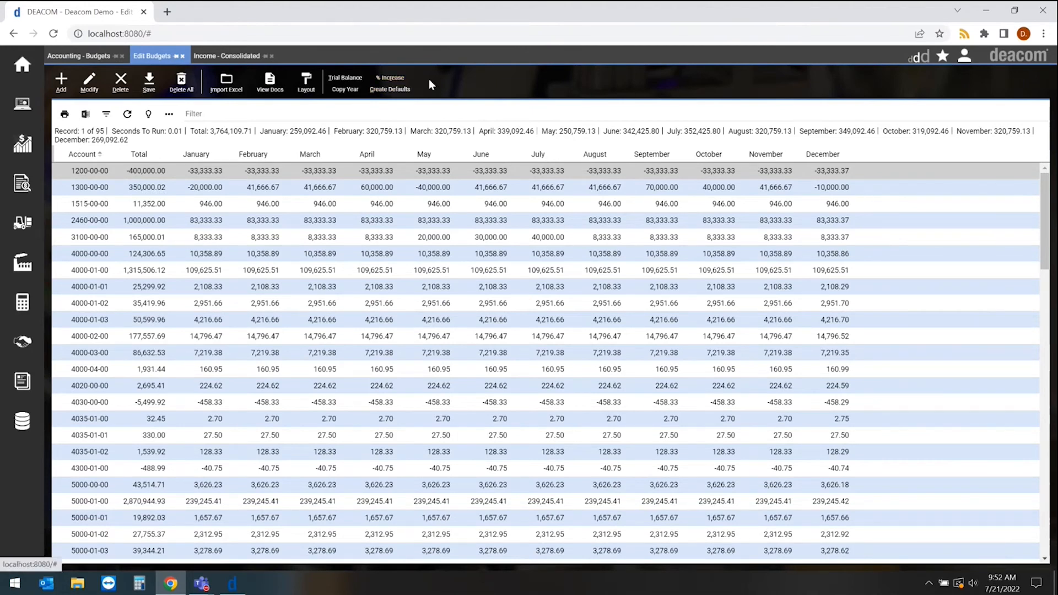
pyautogui.moveTo(452, 84)
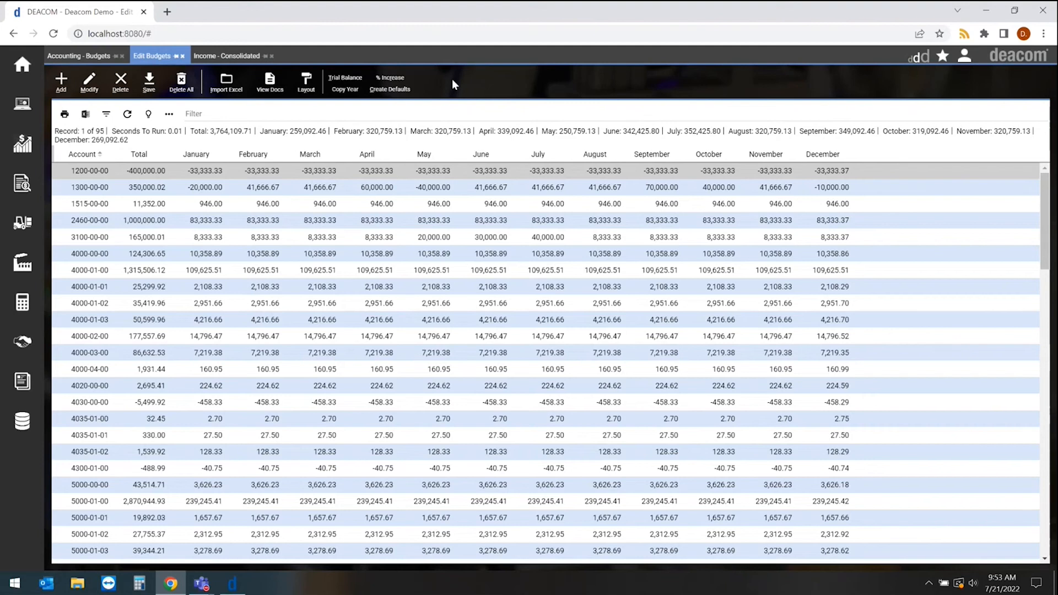
# Step: Delete All budget lines and confirm, leaving the grid empty
pyautogui.click(180, 80)
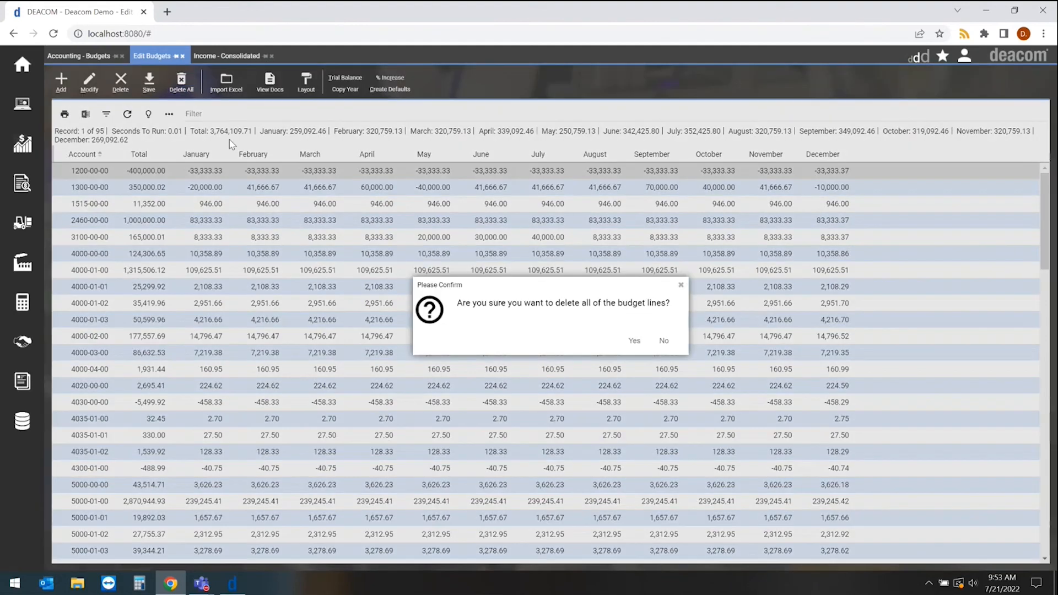
pyautogui.click(632, 341)
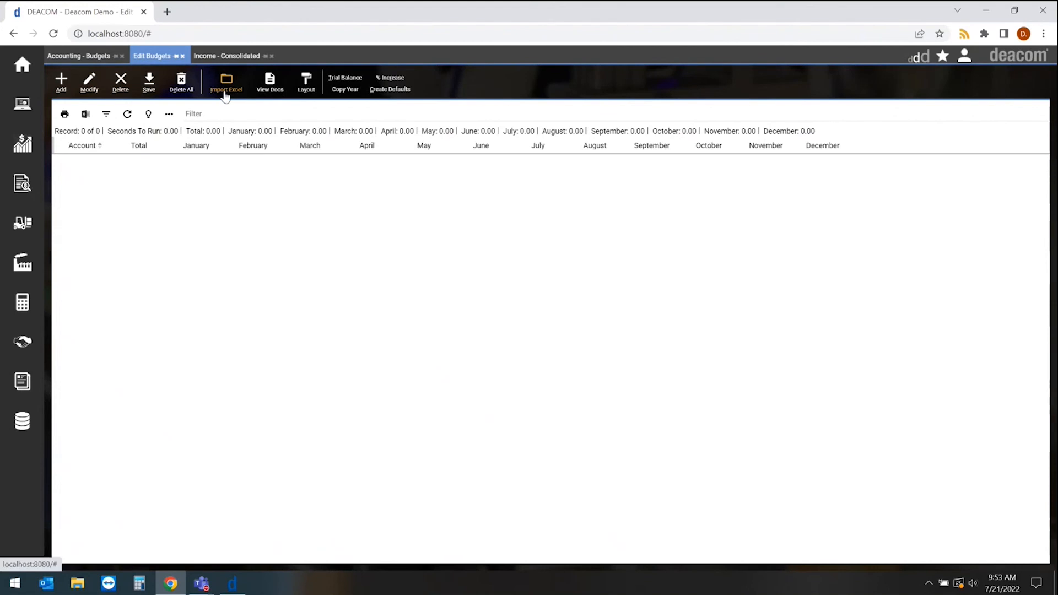
# Step: Import Budget Import.xlsx via Import Excel, filling the year with 89 account lines
pyautogui.click(226, 83)
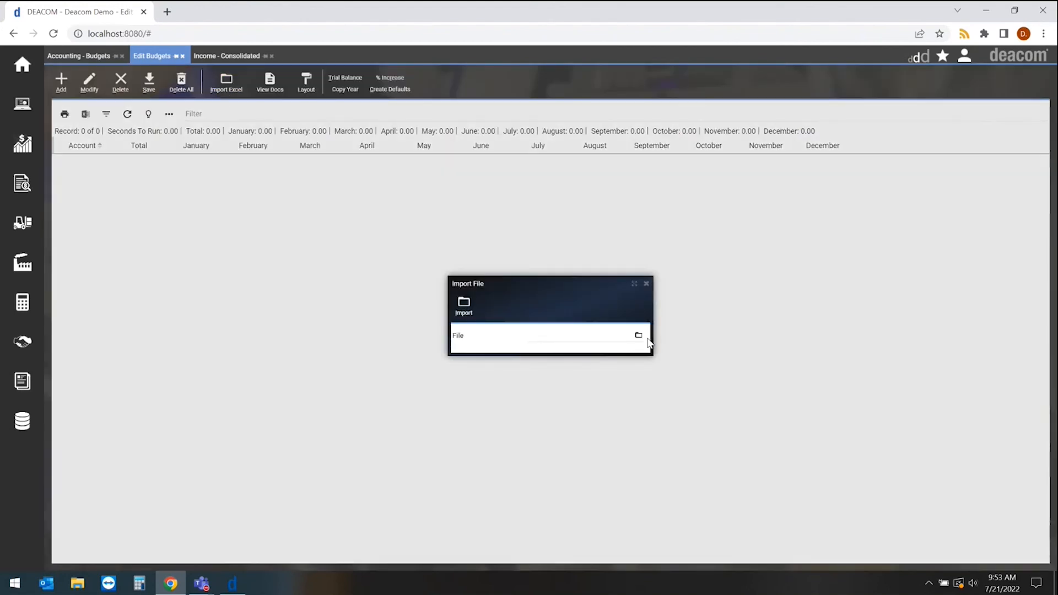
pyautogui.click(638, 335)
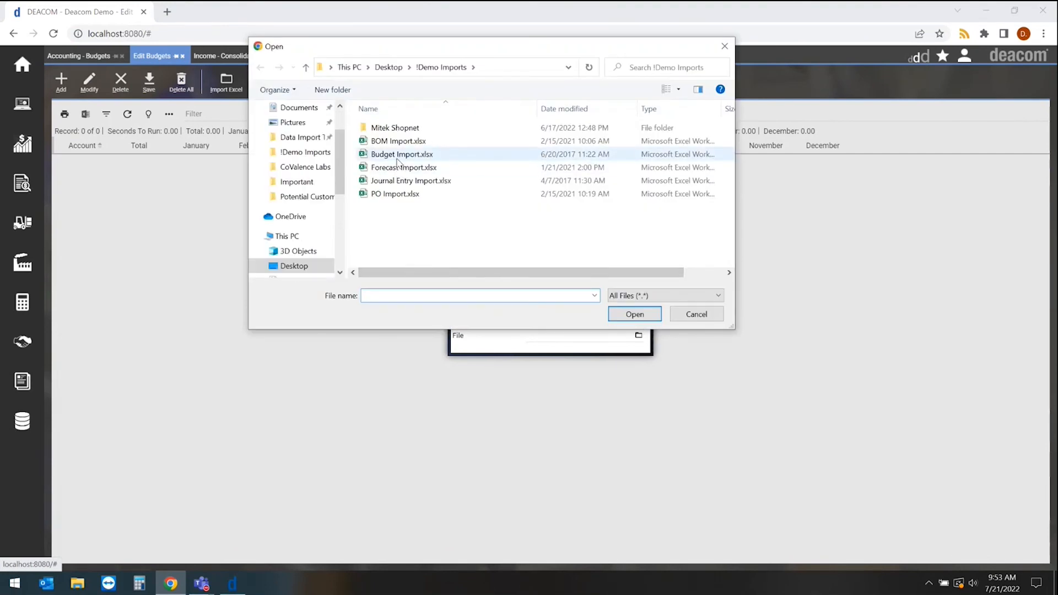
pyautogui.click(695, 314)
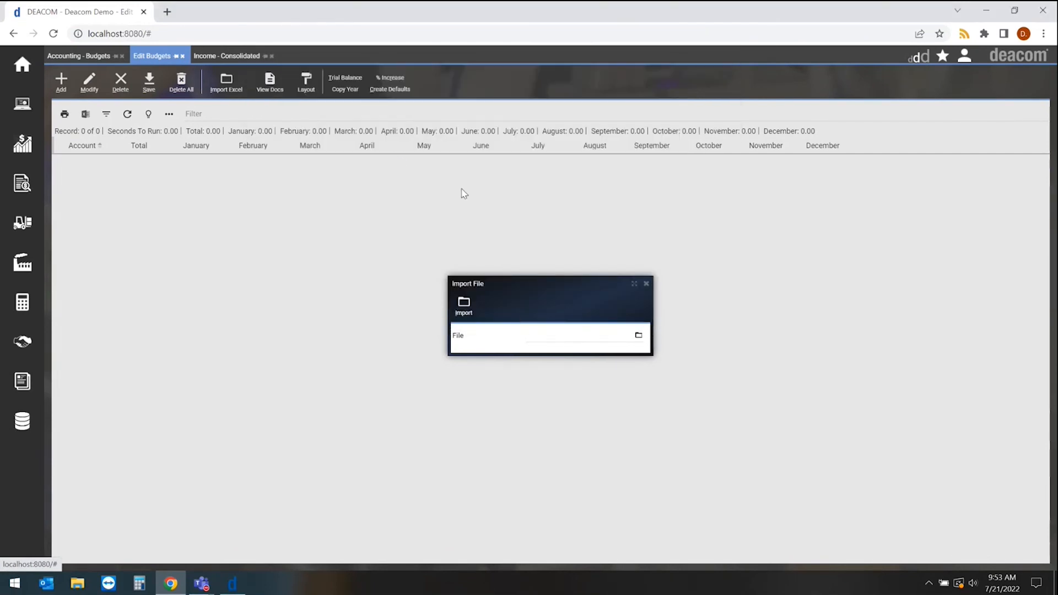
pyautogui.click(646, 284)
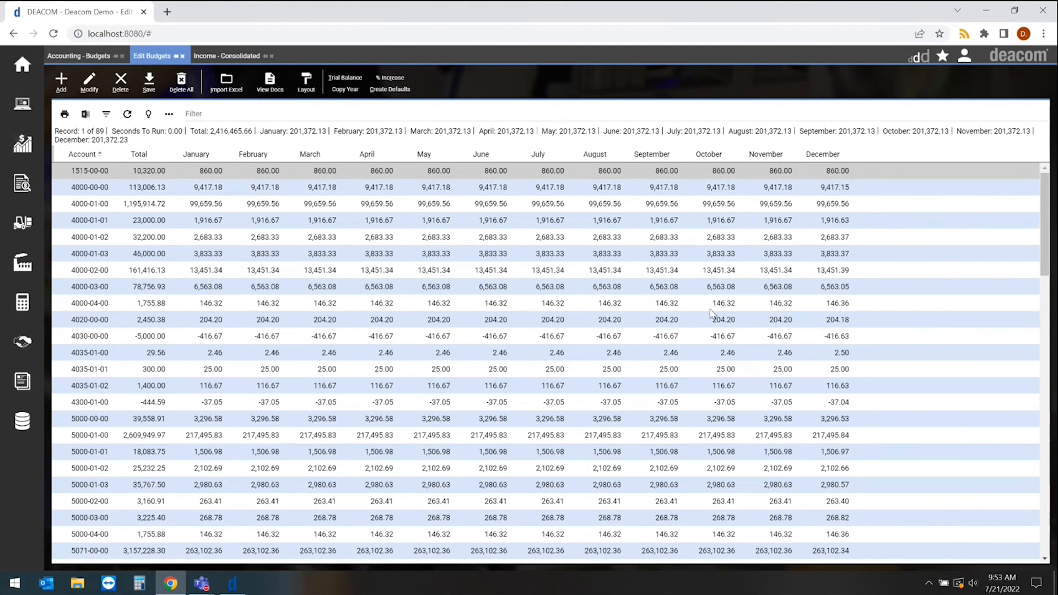
pyautogui.click(227, 55)
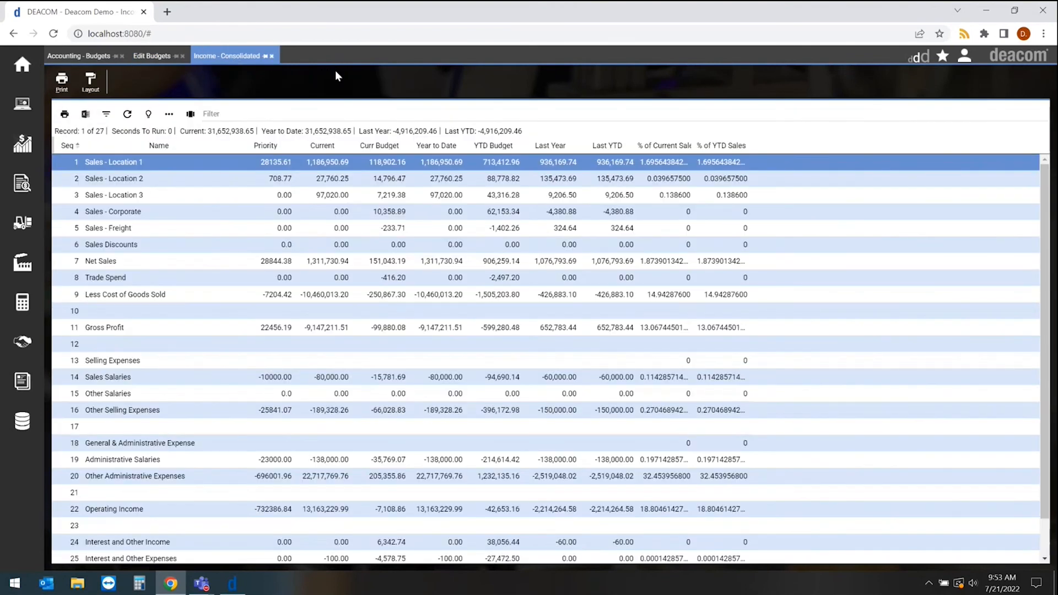
pyautogui.moveTo(264, 134)
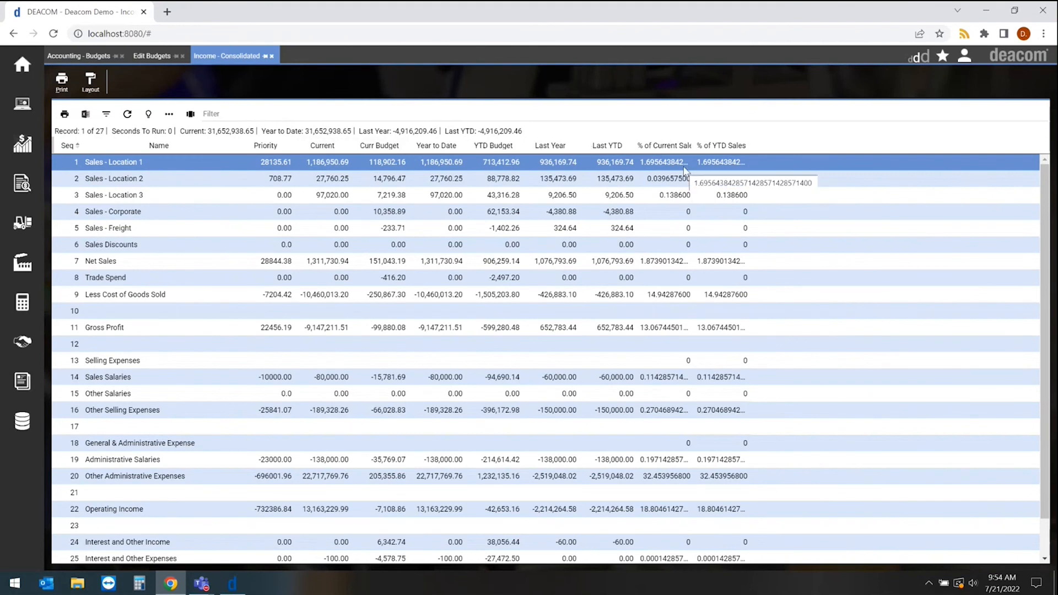
pyautogui.moveTo(318, 180)
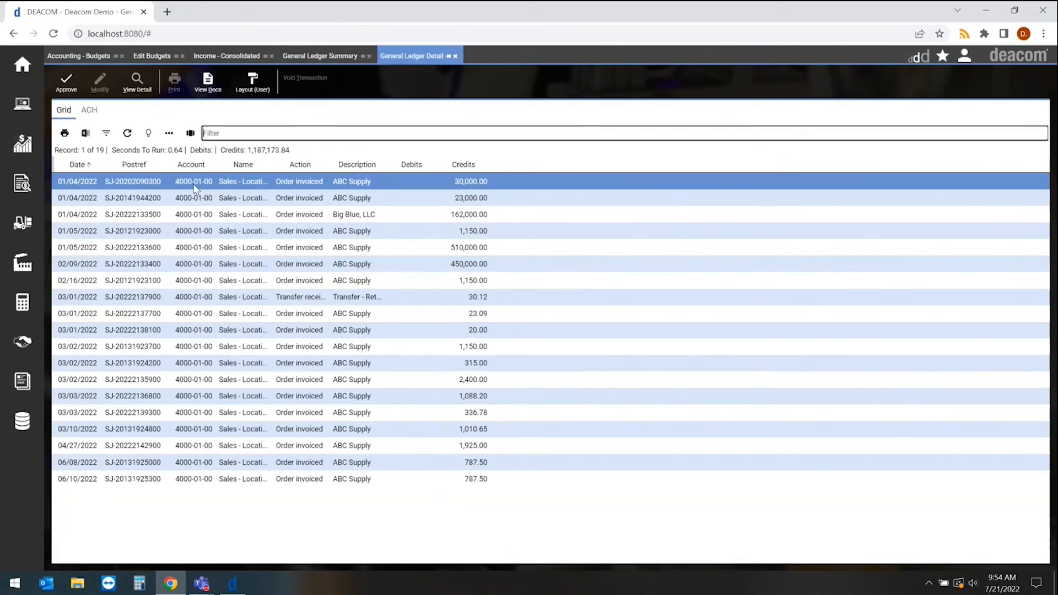
# Step: Drill from the first ledger entry into the contributing ABC Supply sales order
pyautogui.doubleClick(194, 181)
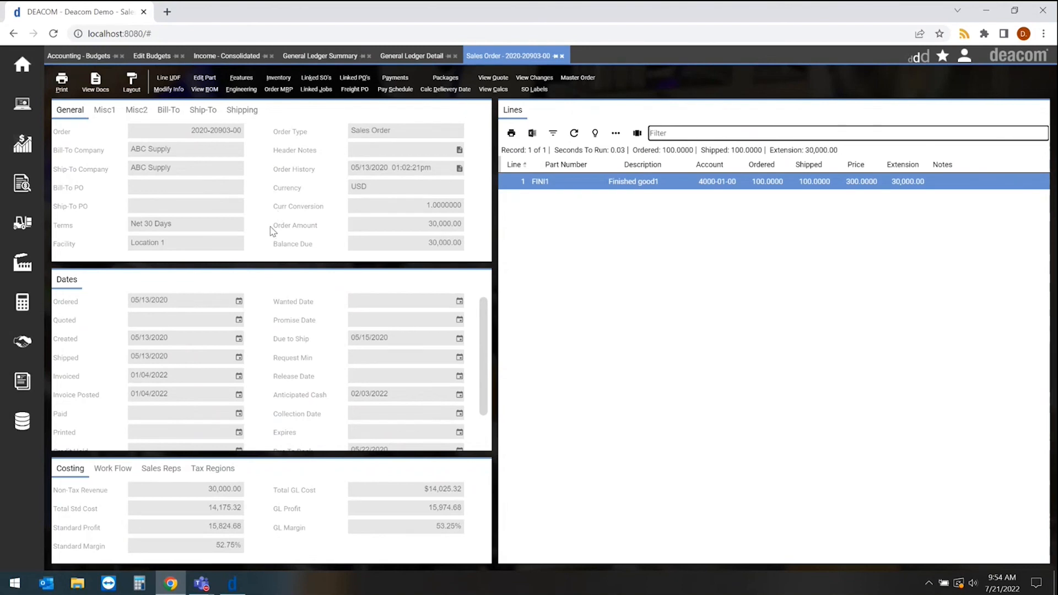
pyautogui.moveTo(251, 248)
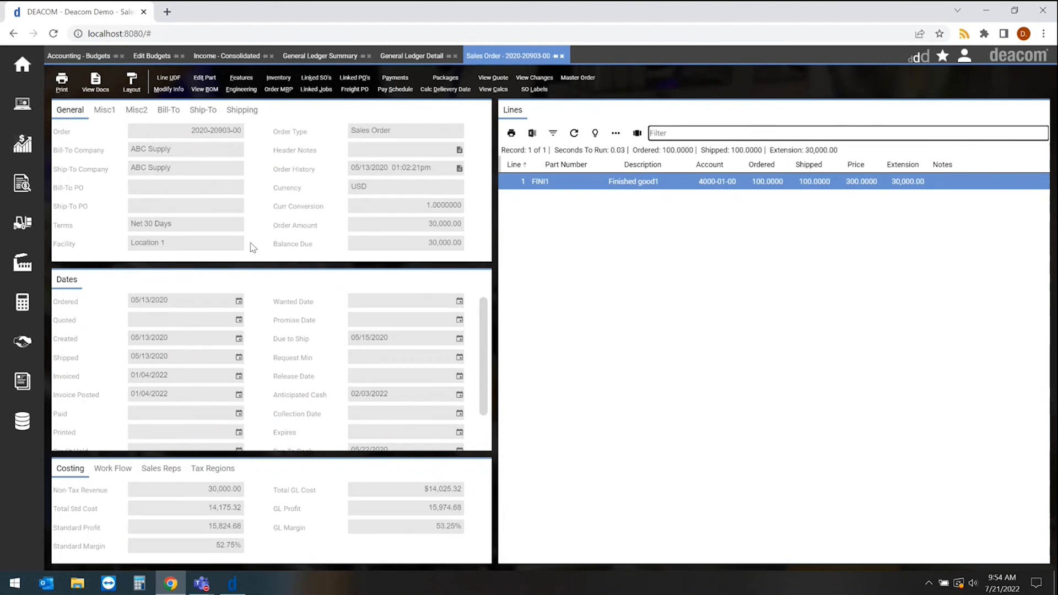
pyautogui.moveTo(274, 229)
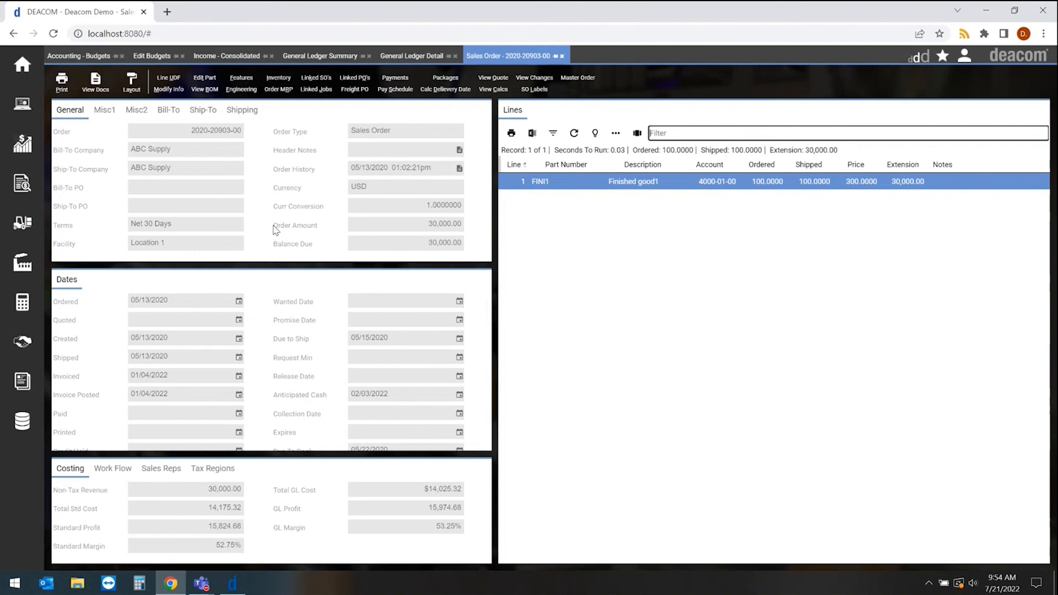
pyautogui.moveTo(339, 177)
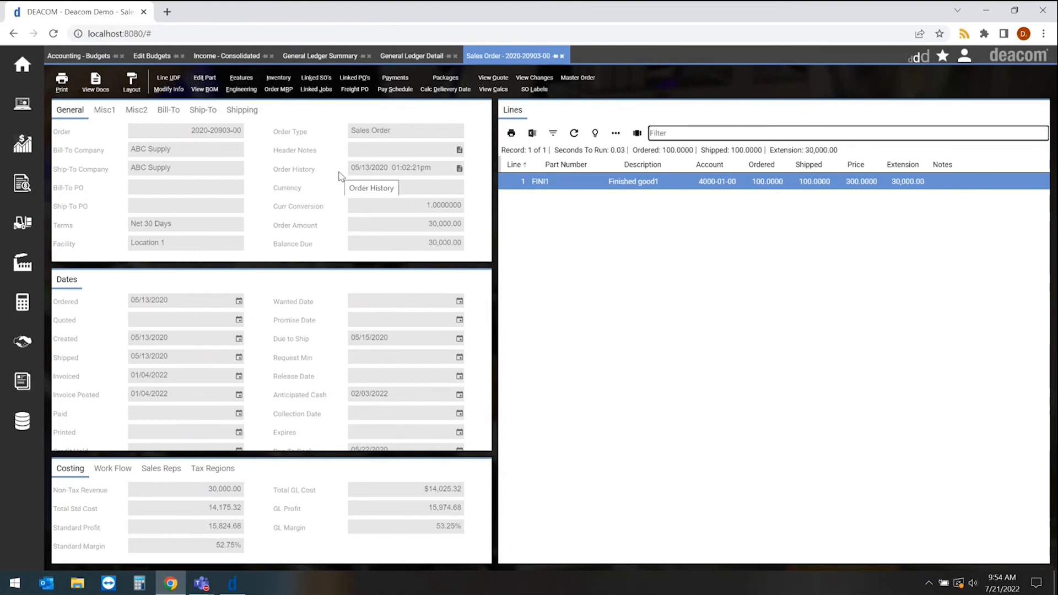